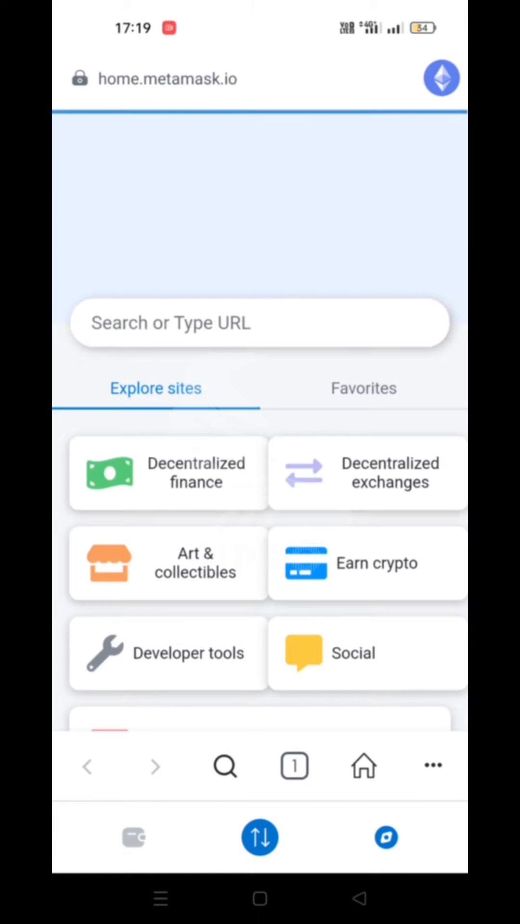
Search 'ultra pro' and load the ultraproscan.io Ultra Pro Mainnet Explorer.
{"action": "left_click", "coordinate": [259, 323]}
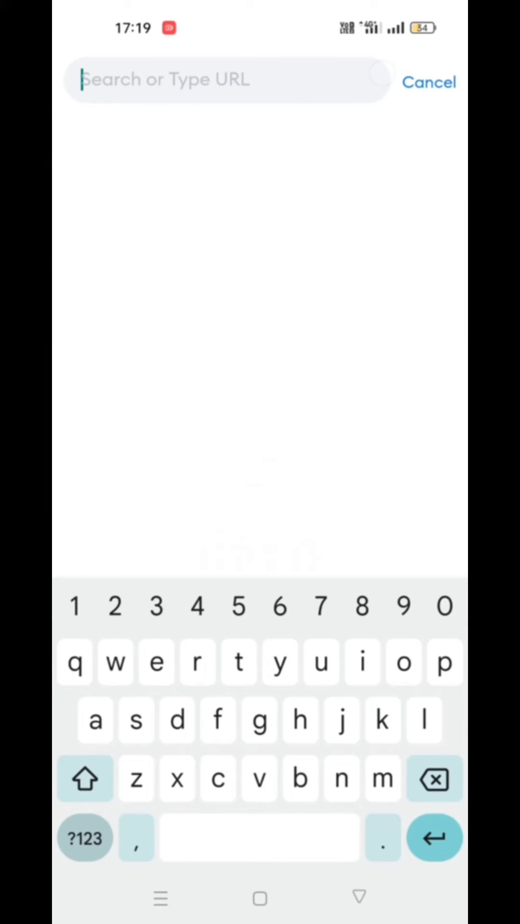
{"action": "type", "text": "ultra"}
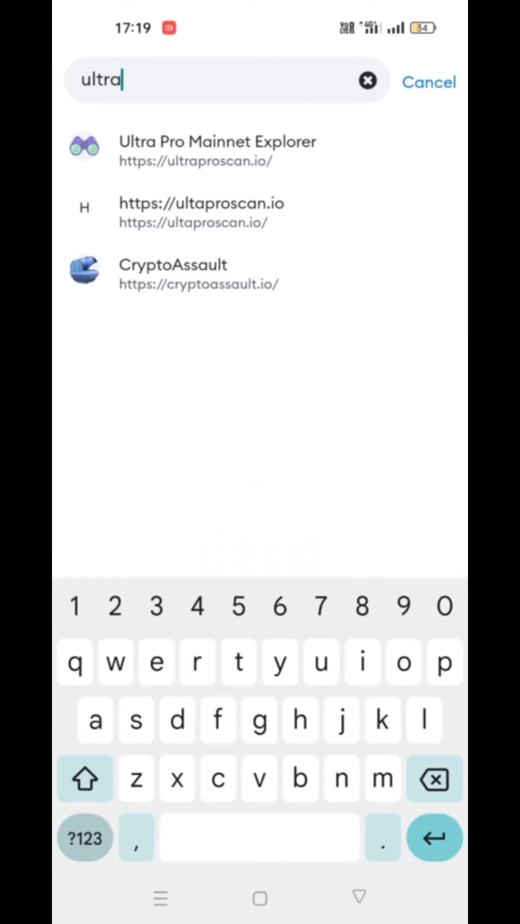
{"action": "type", "text": "proscan.io"}
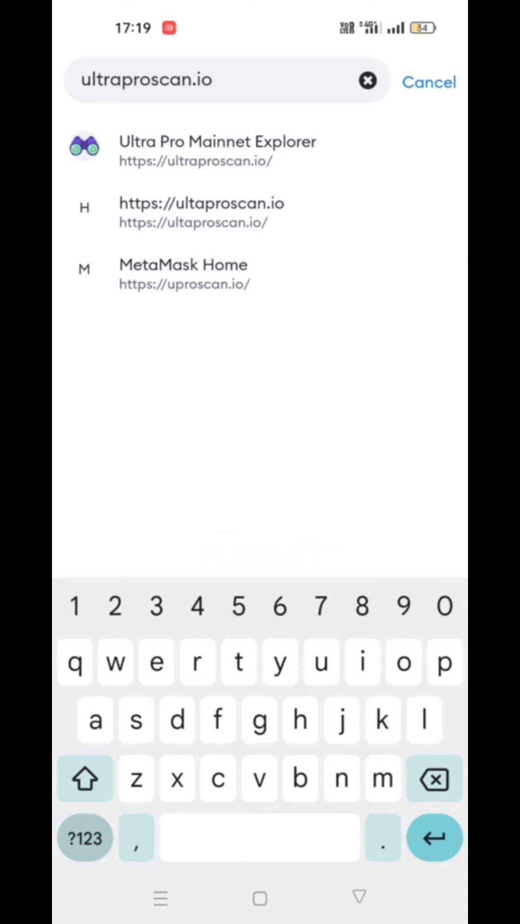
{"action": "left_click", "coordinate": [216, 150]}
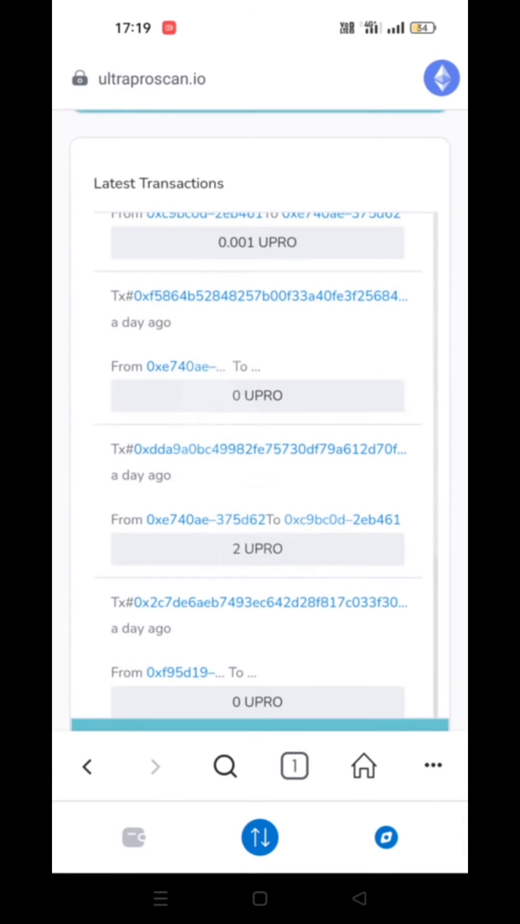
Scroll to the ultraproscan.io footer and trigger 'Add Ultra Pro Mainnet Network'.
{"action": "scroll", "scroll_direction": "up", "scroll_amount": 3}
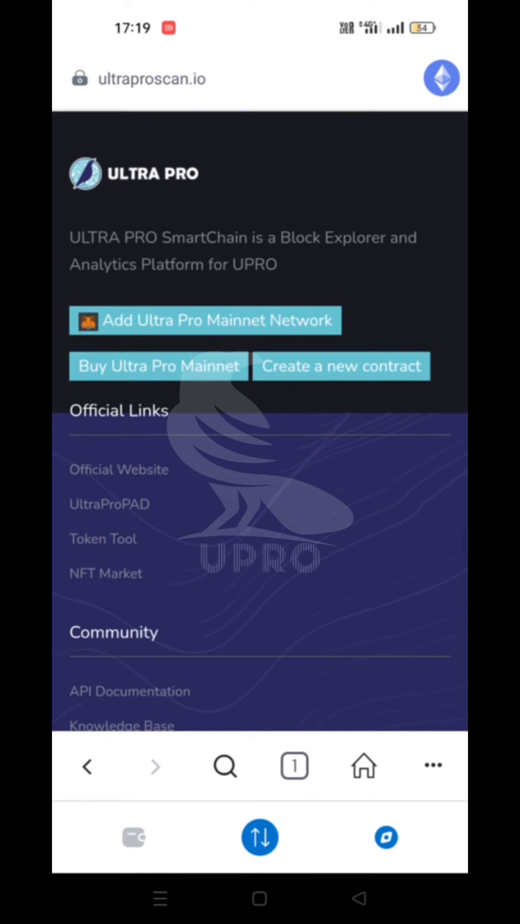
{"action": "left_click", "coordinate": [205, 320]}
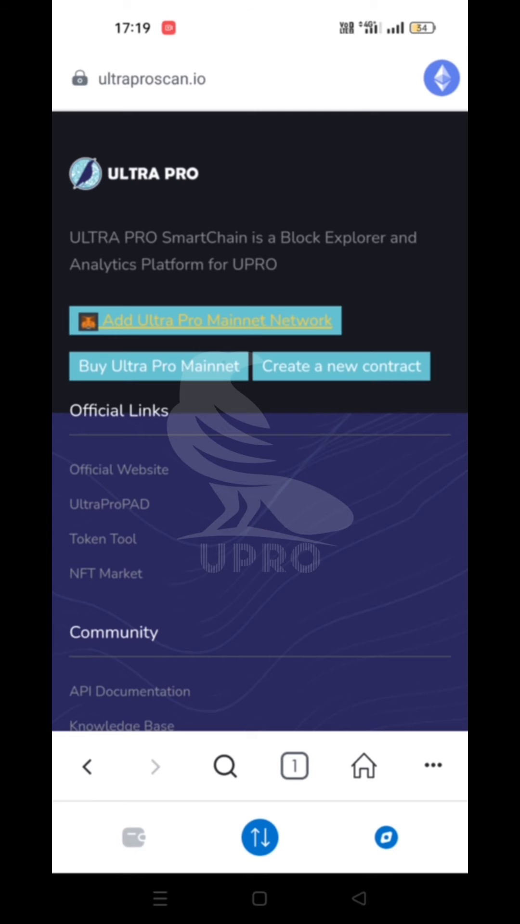
Approve adding Ultra Pro Mainnet (chain ID 0x73b05) and switch the wallet to it.
{"action": "left_click", "coordinate": [205, 320]}
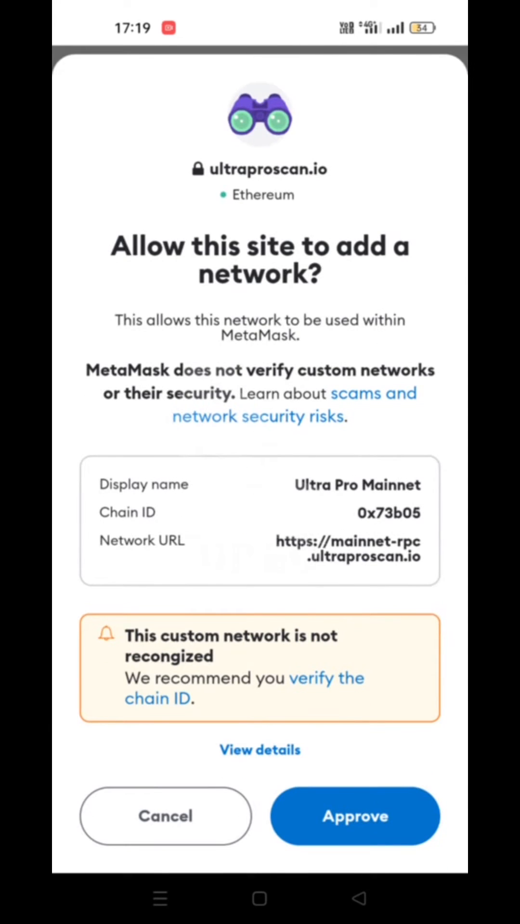
{"action": "left_click", "coordinate": [354, 816]}
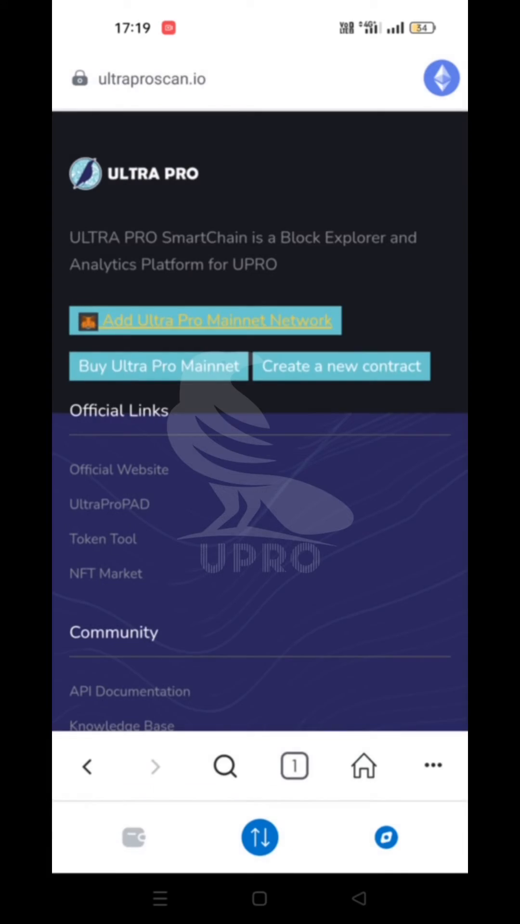
{"action": "left_click", "coordinate": [204, 320]}
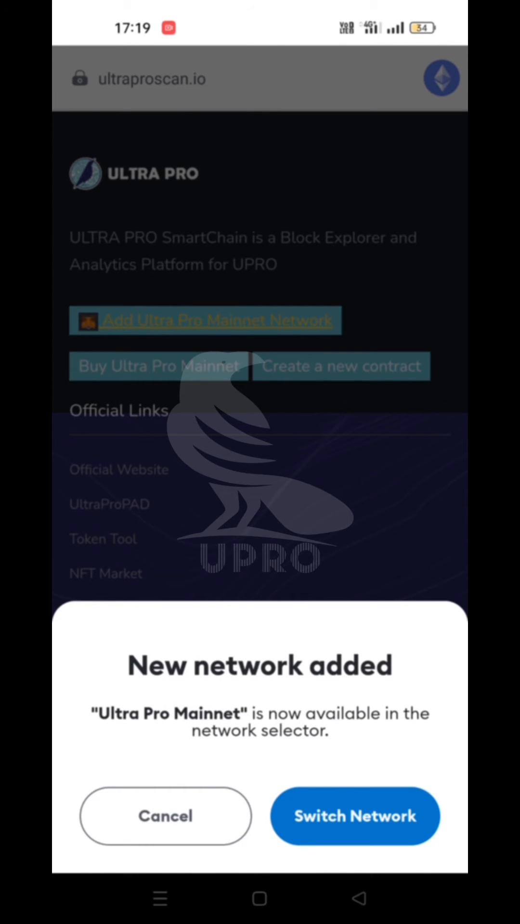
{"action": "left_click", "coordinate": [354, 816]}
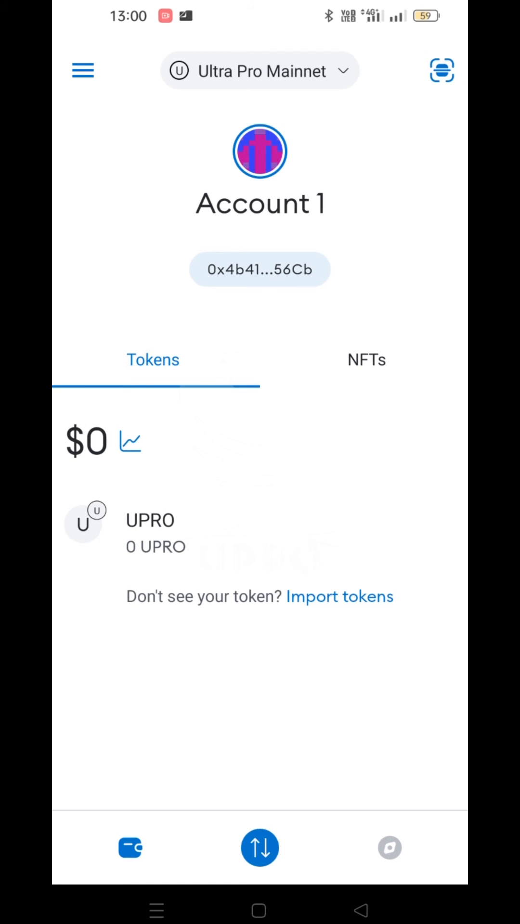
{"action": "left_click", "coordinate": [259, 71]}
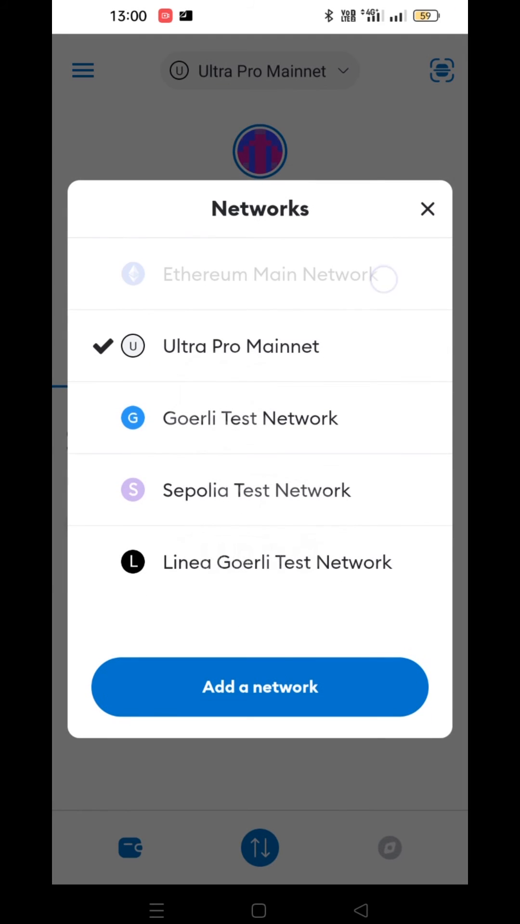
{"action": "left_click", "coordinate": [265, 274]}
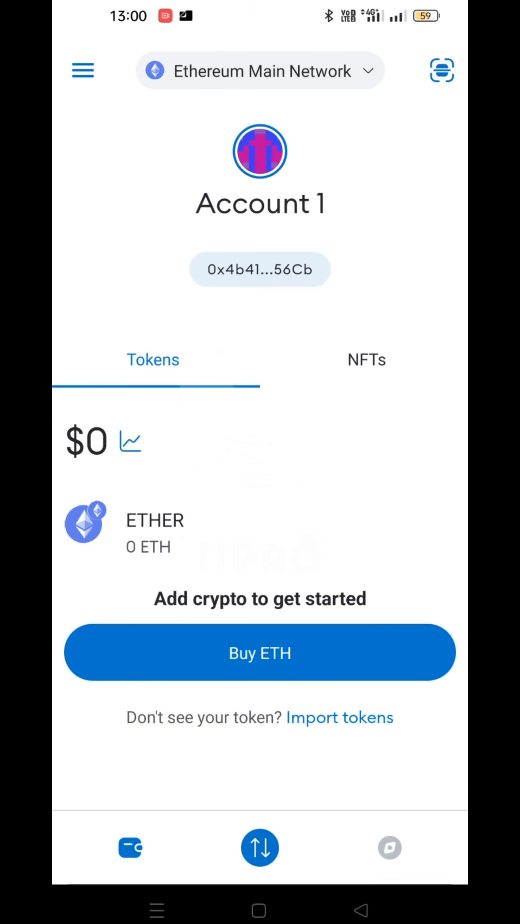
{"action": "left_click", "coordinate": [259, 71]}
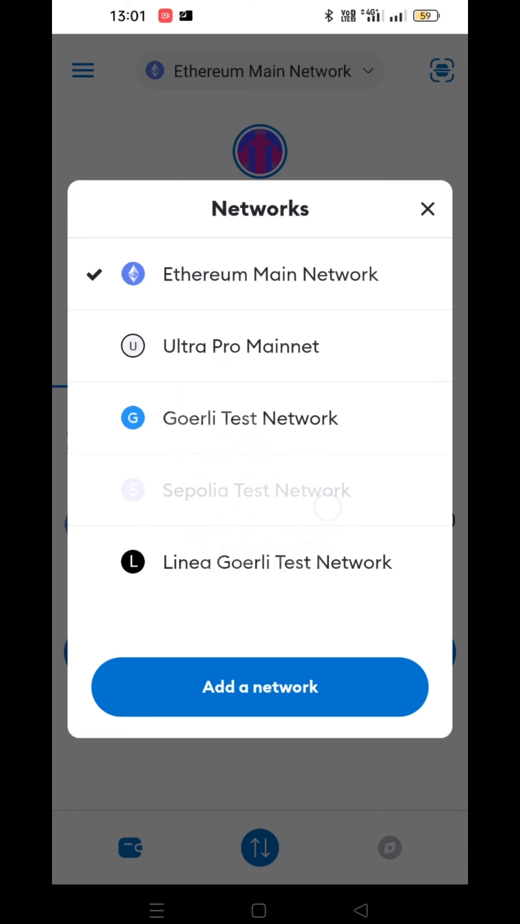
{"action": "left_click", "coordinate": [256, 489]}
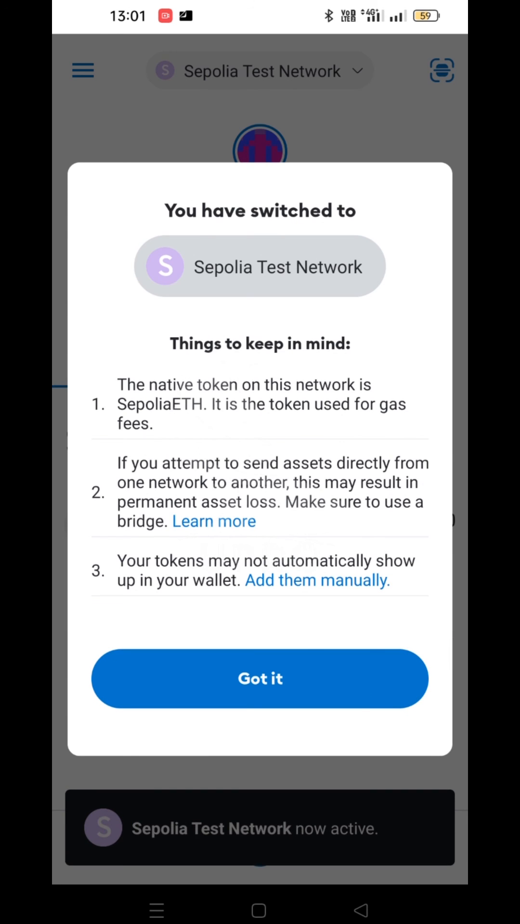
{"action": "left_click", "coordinate": [260, 677]}
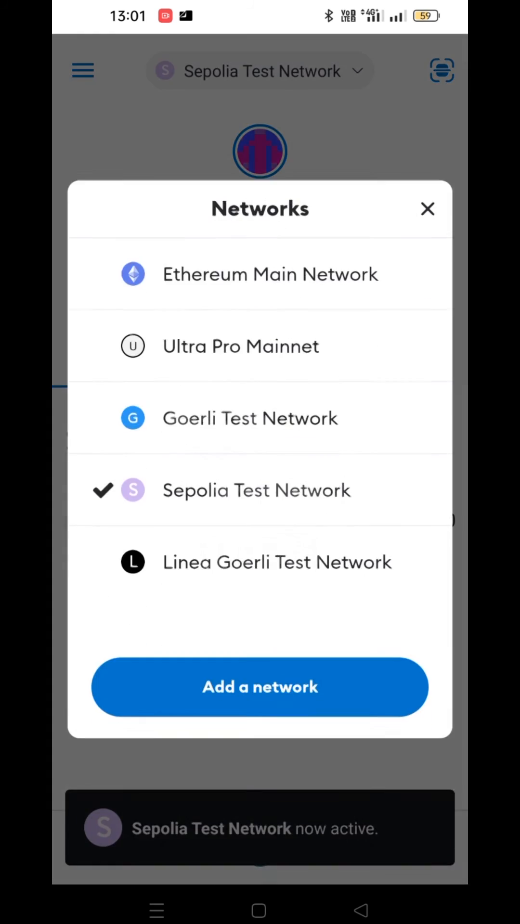
{"action": "left_click", "coordinate": [240, 346]}
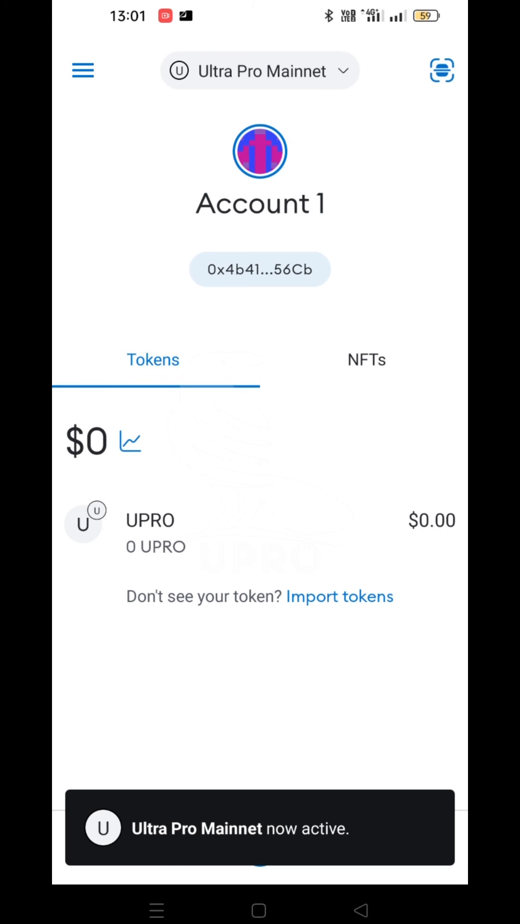